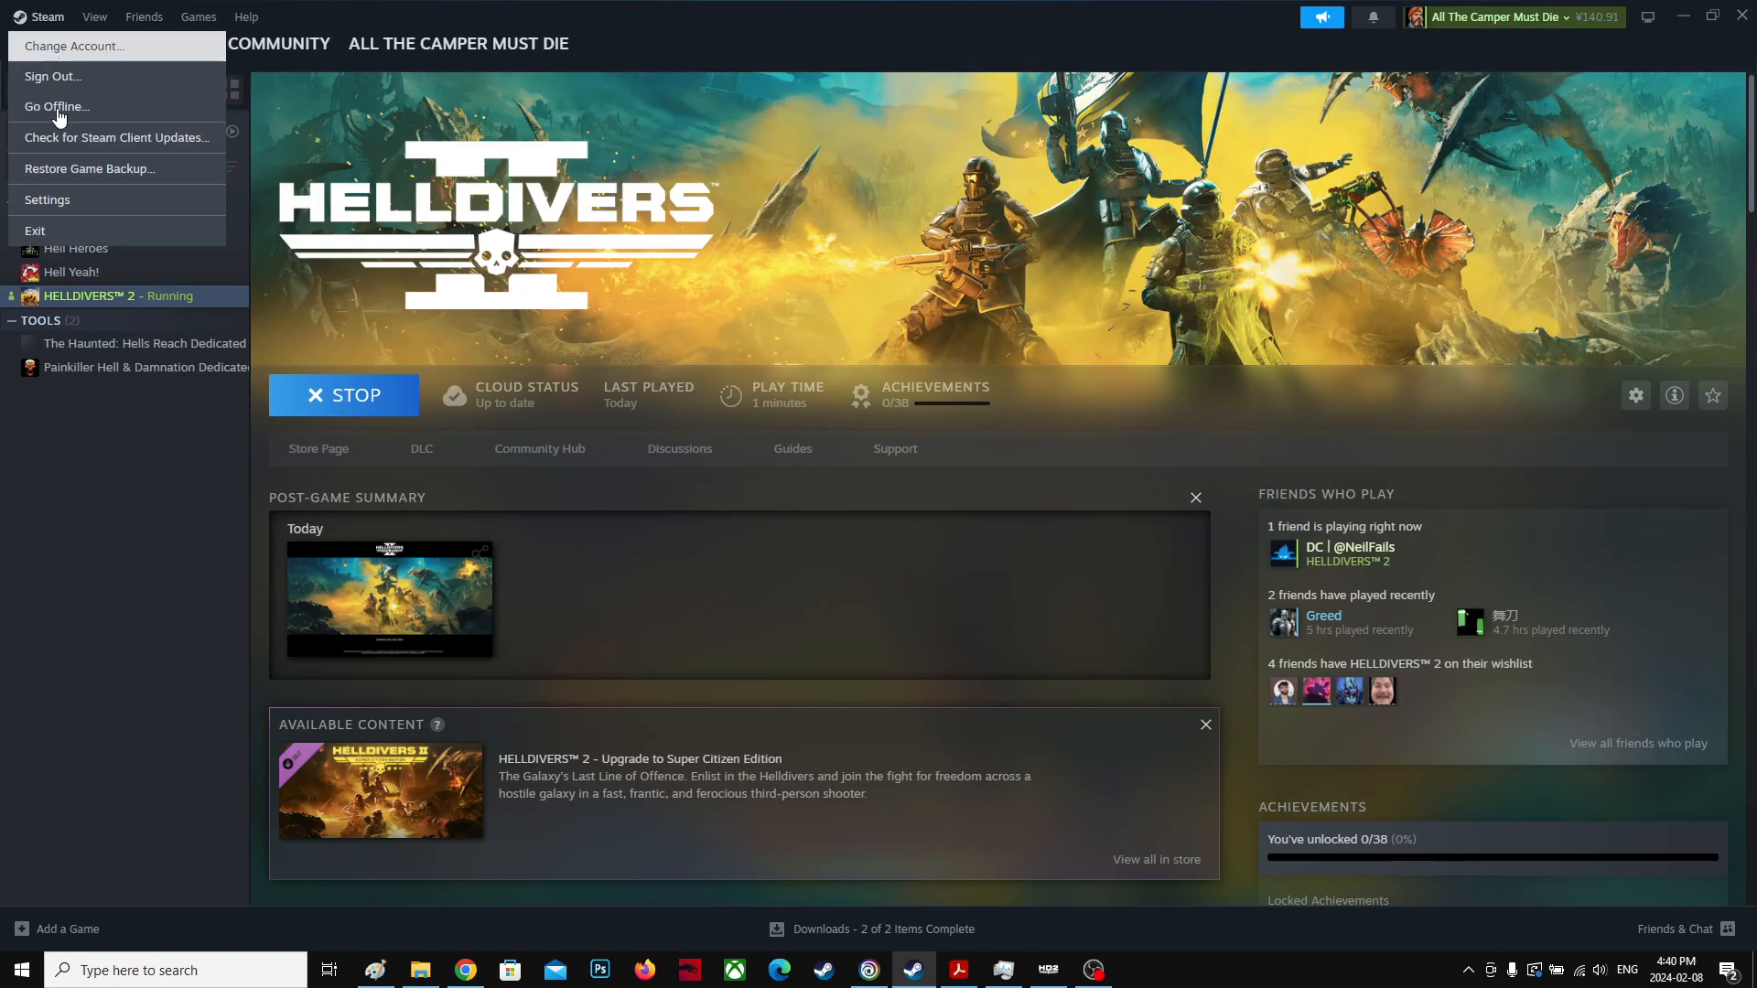
Open Steam Settings from the Steam menu, landing on the Account page.
{"action": "left_click", "coordinate": [47, 199]}
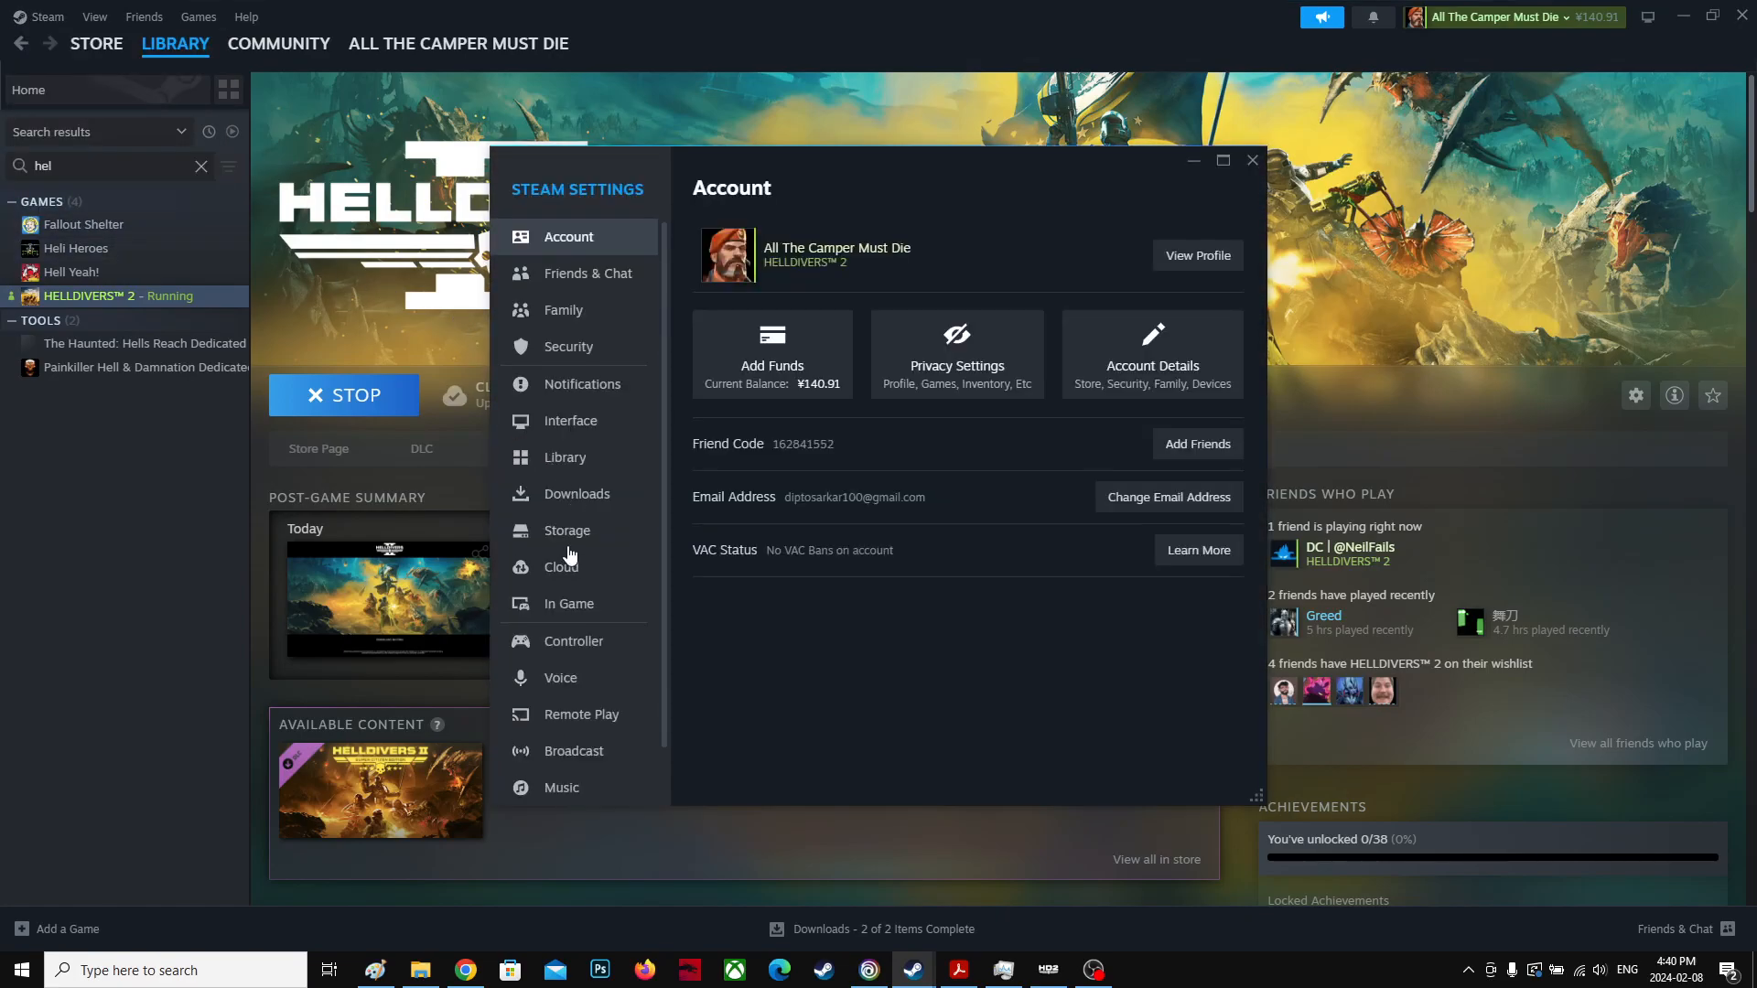
{"action": "mouse_move", "coordinate": [611, 509]}
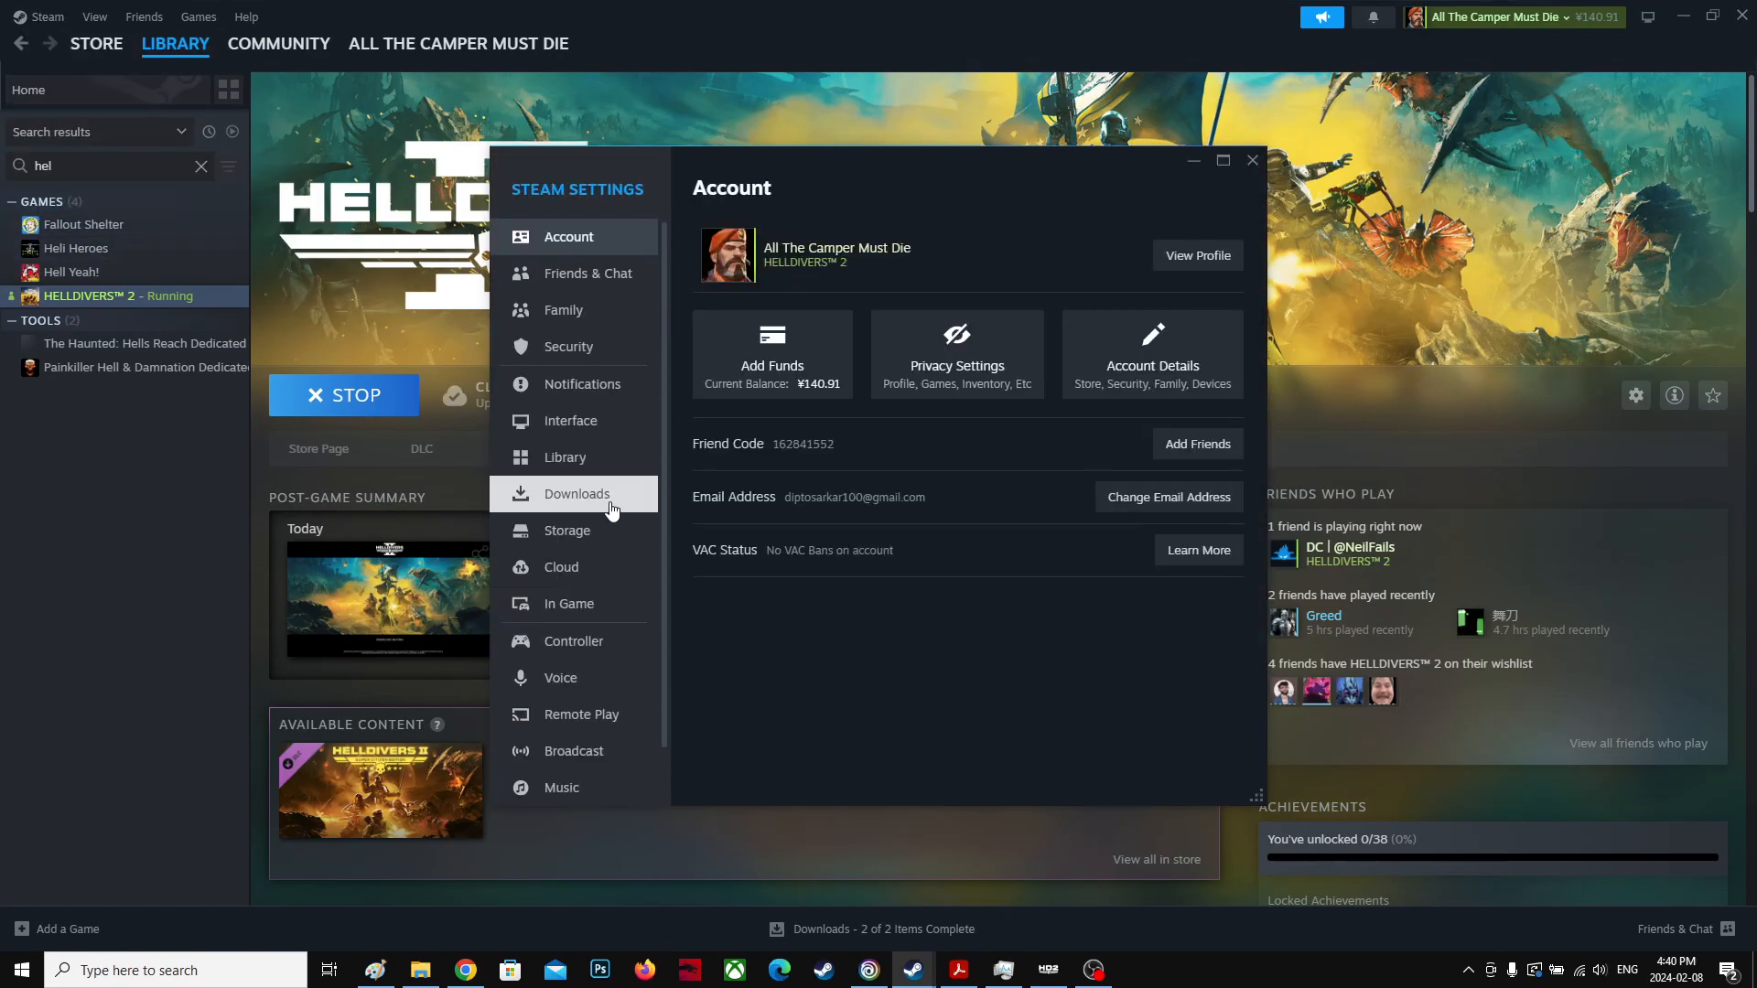
{"action": "mouse_move", "coordinate": [569, 609]}
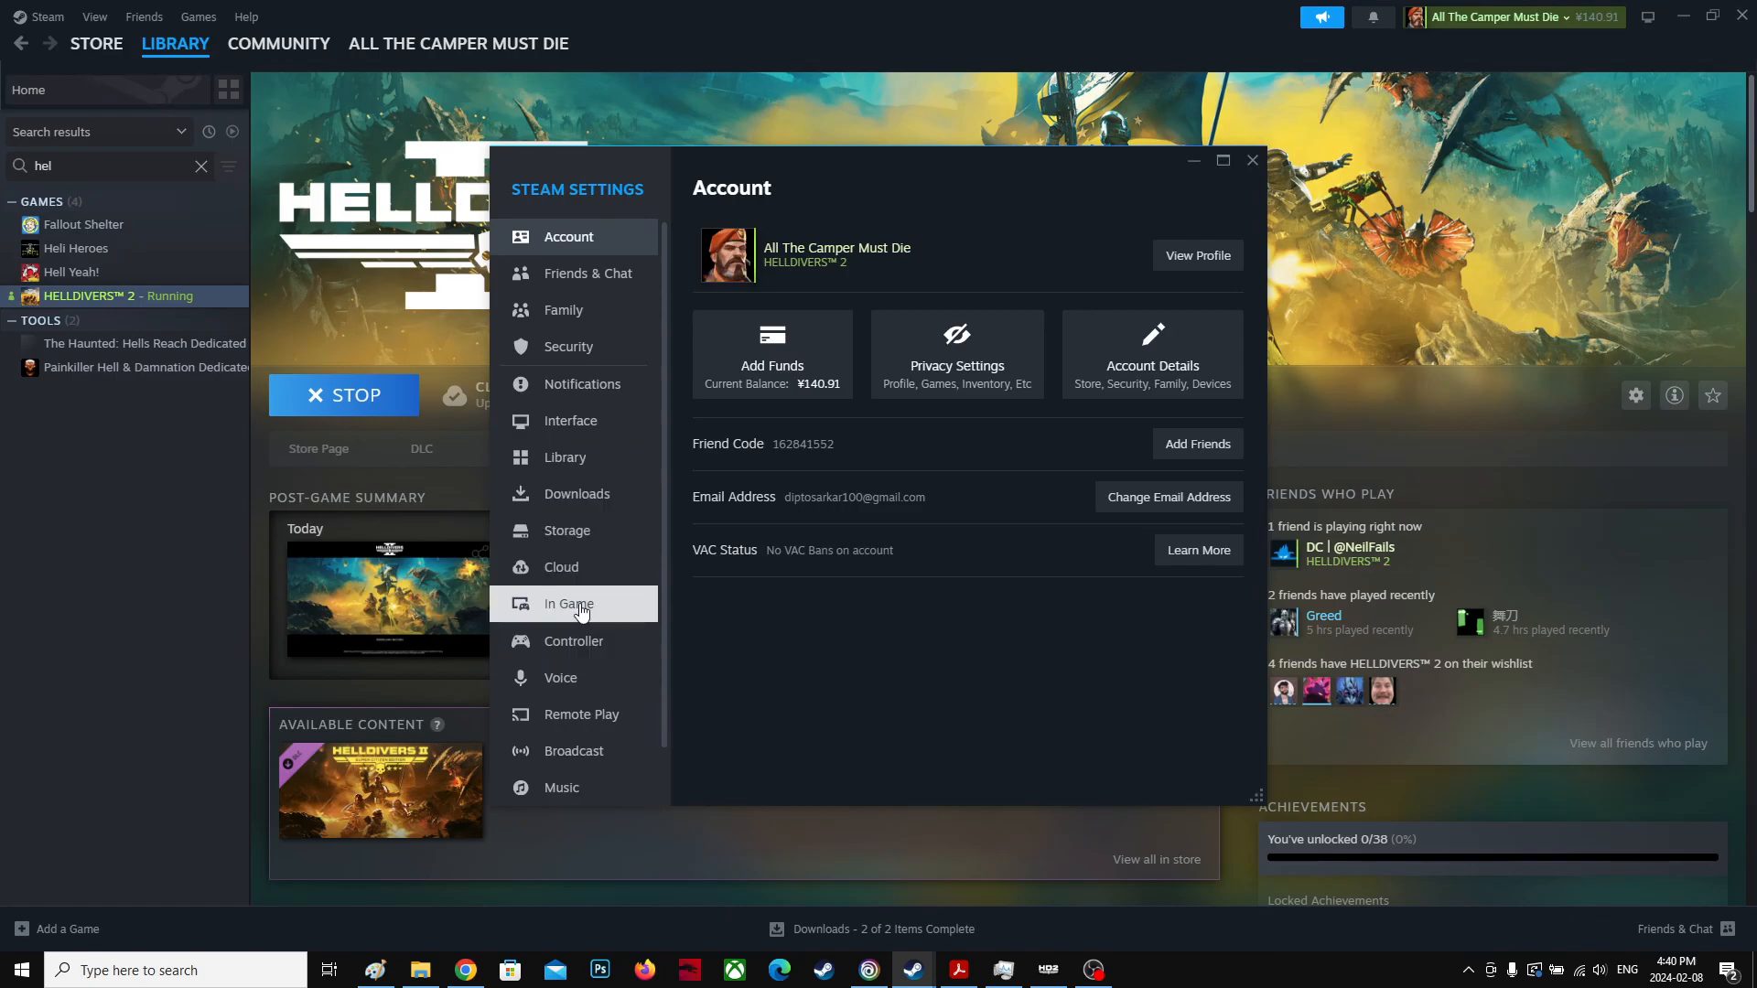
In the In Game settings, set the in-game FPS counter position to Top-left.
{"action": "left_click", "coordinate": [568, 604]}
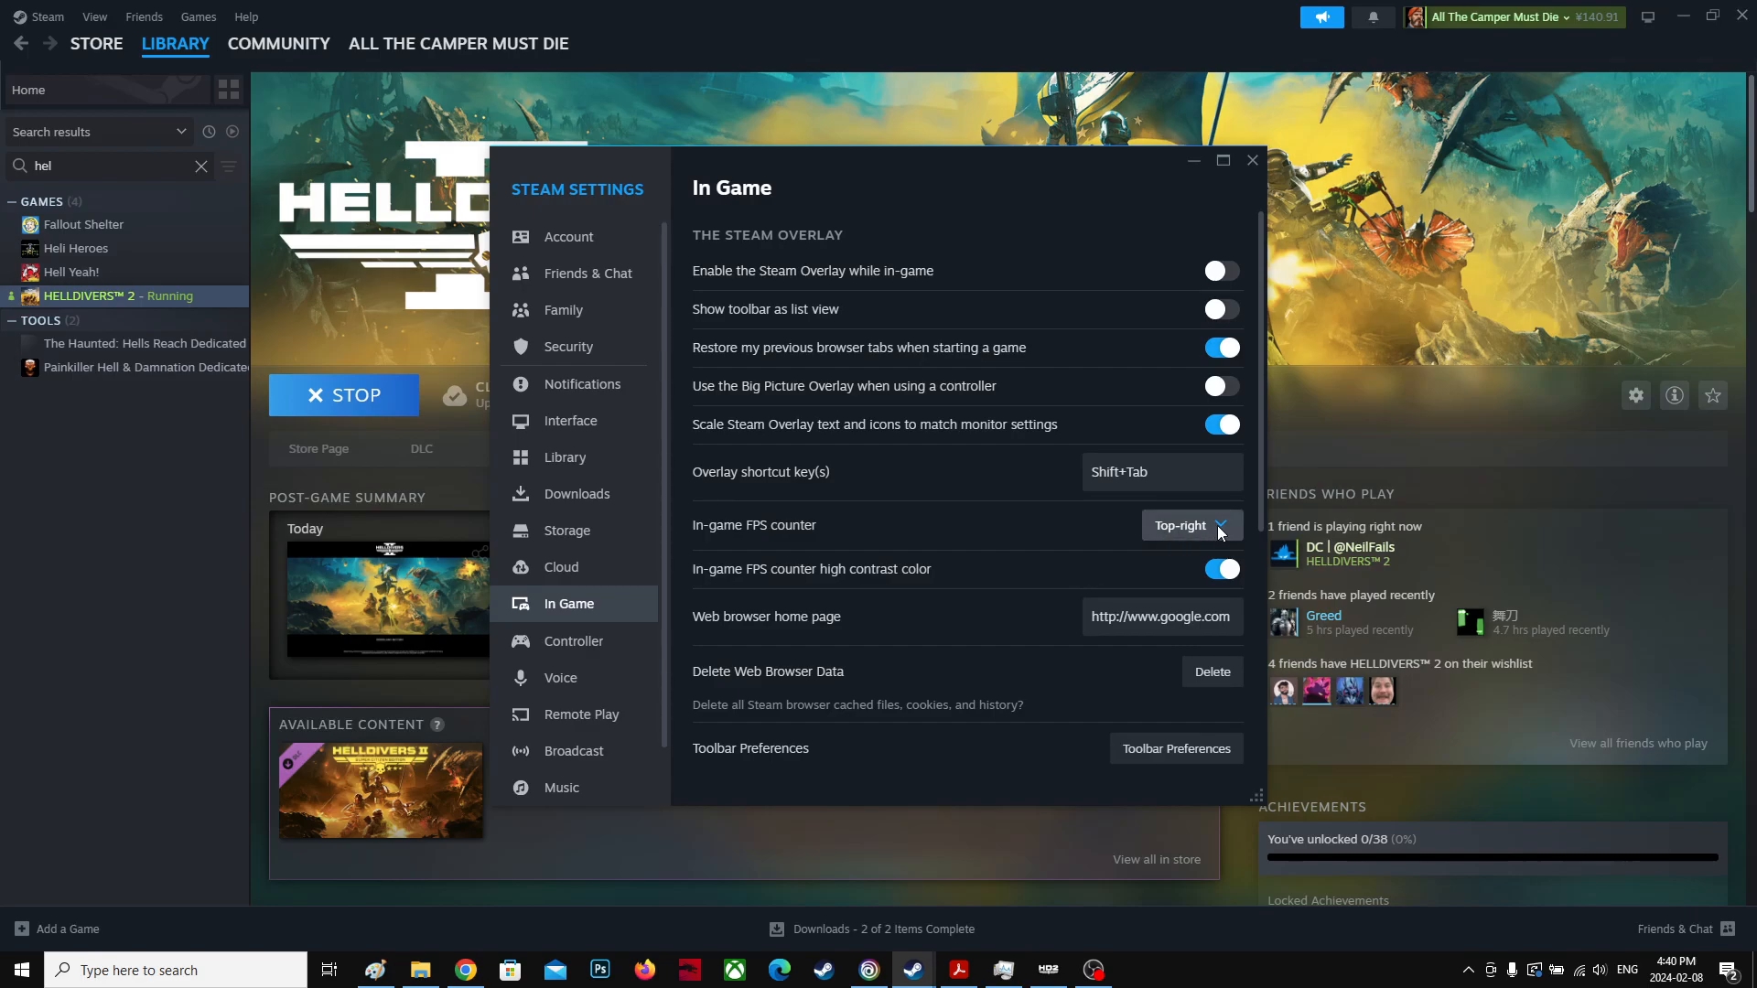
{"action": "left_click", "coordinate": [1193, 525]}
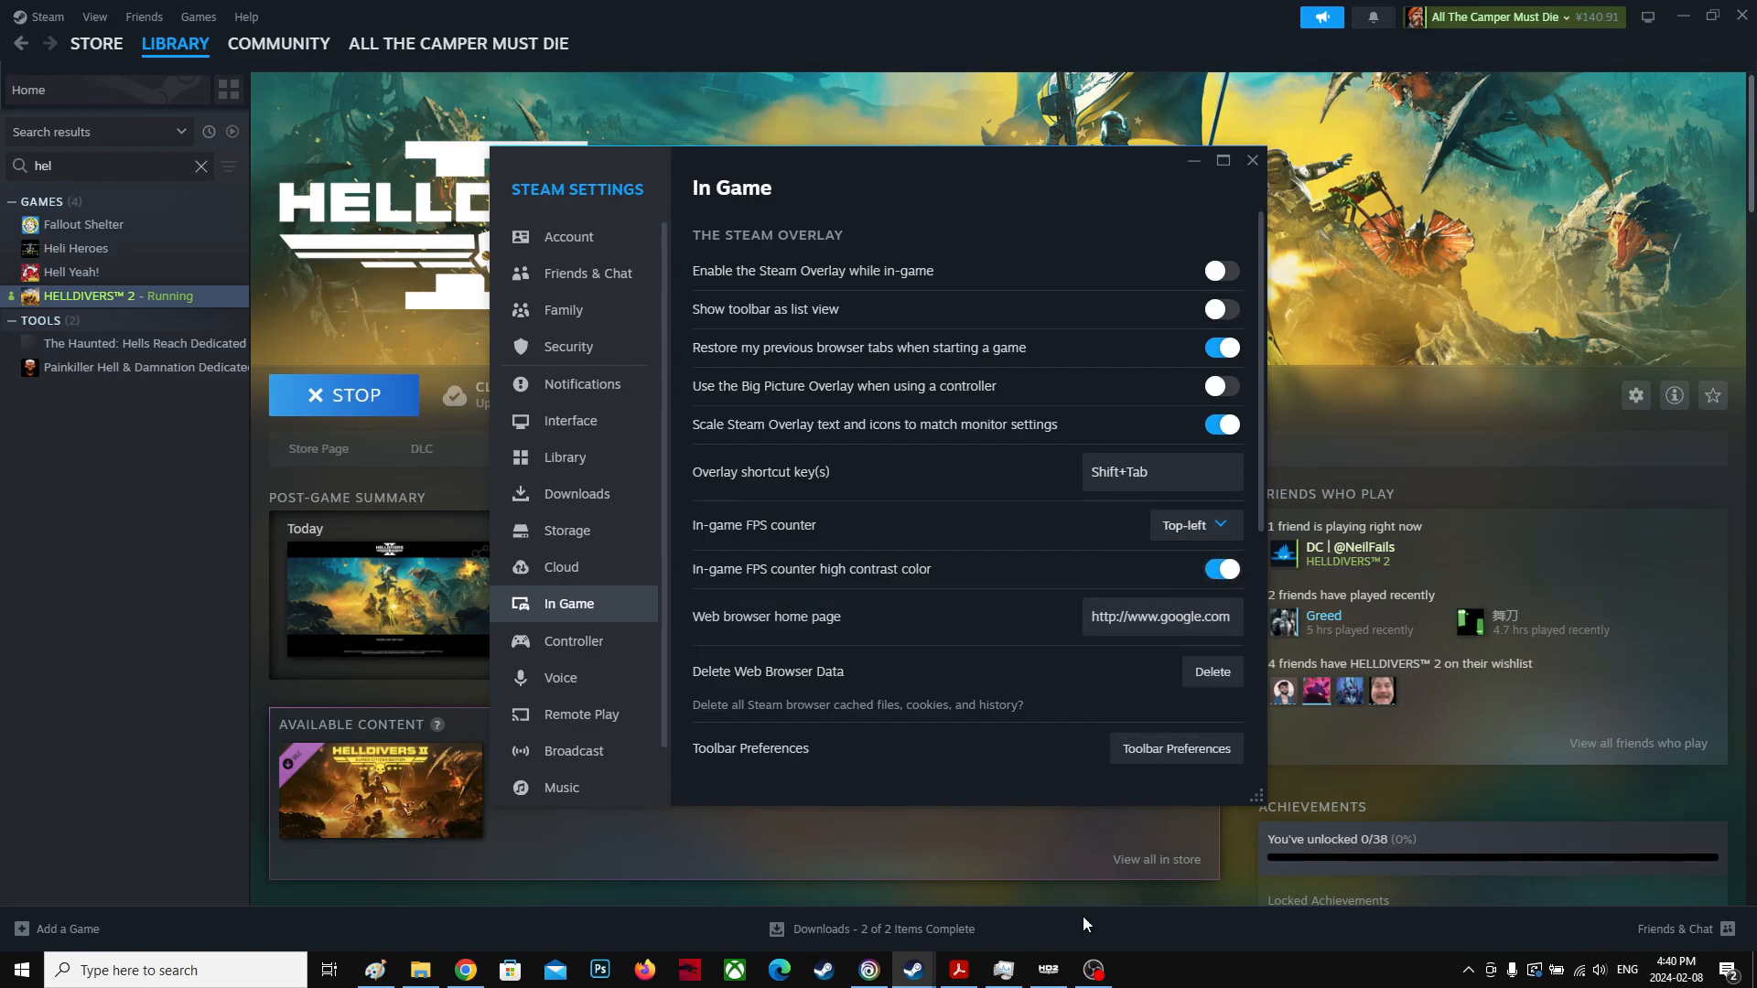
{"action": "mouse_move", "coordinate": [1096, 971]}
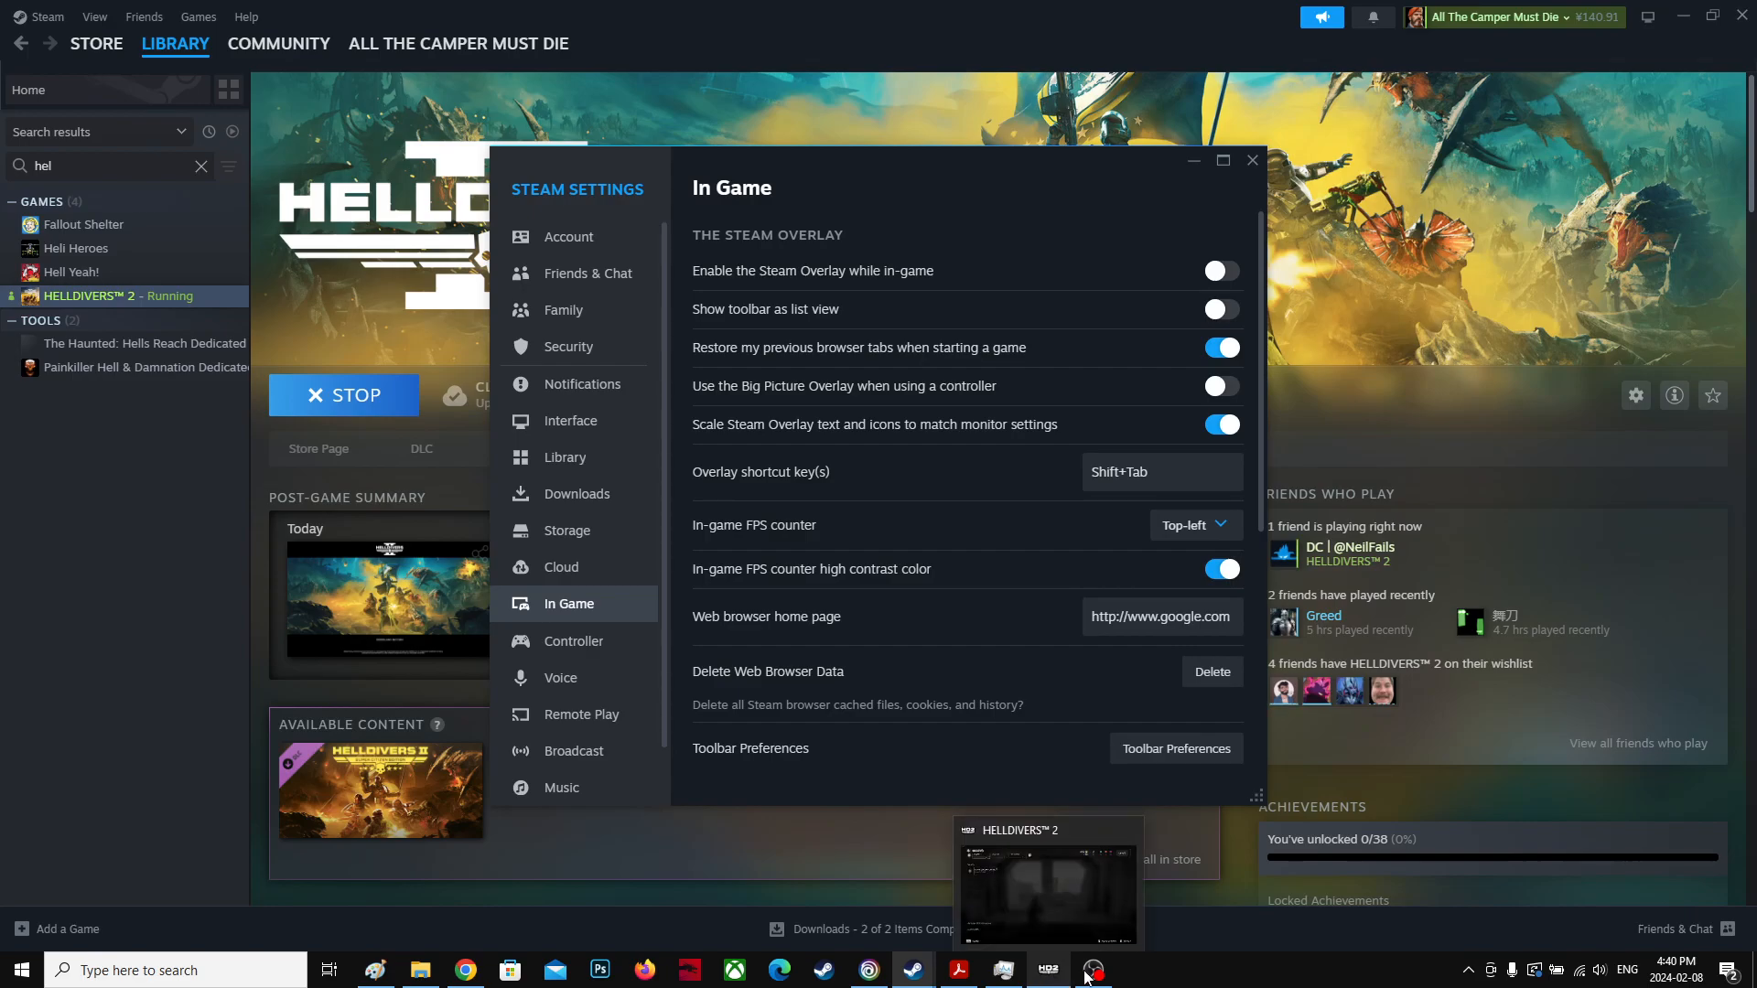